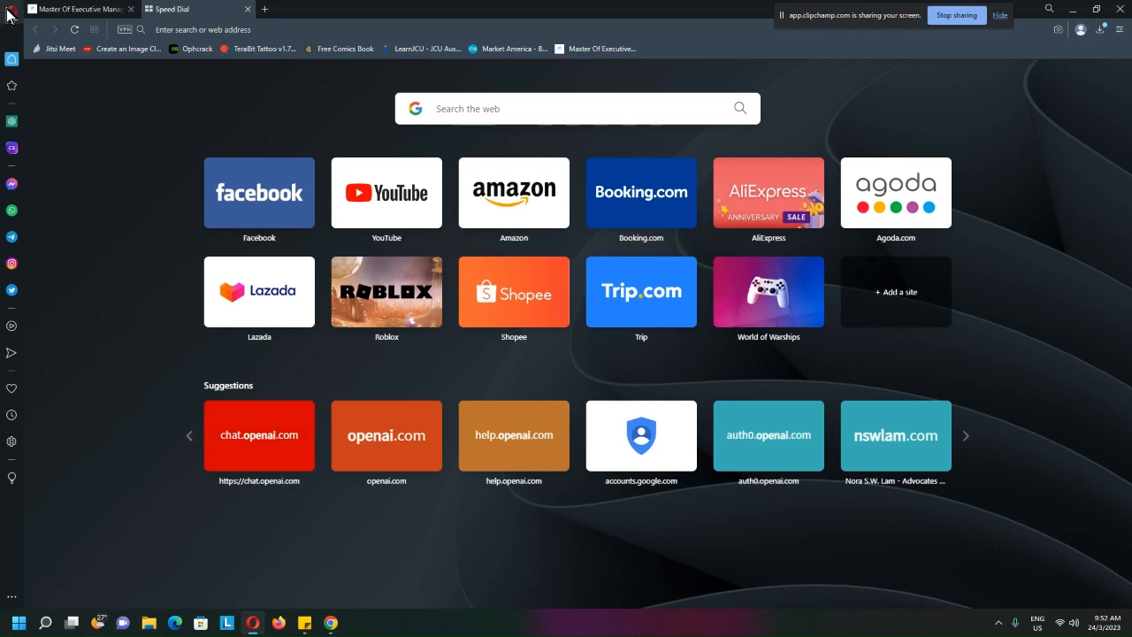
Step: Open Help > About Opera and select the version number 97.0.4719.26
left_click(9, 16)
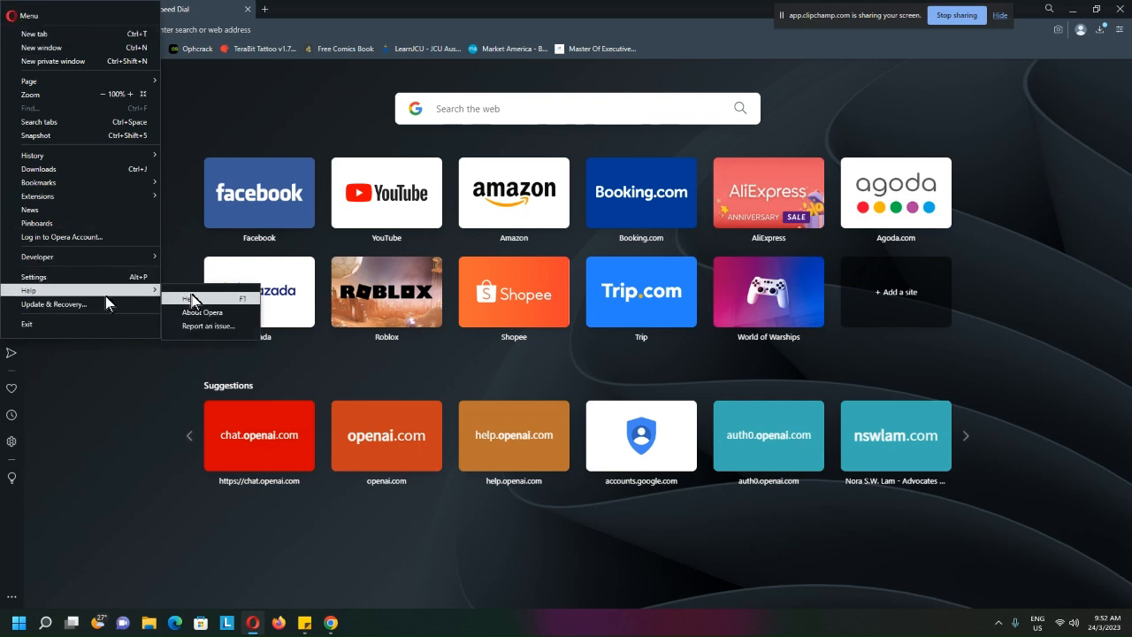
left_click(201, 311)
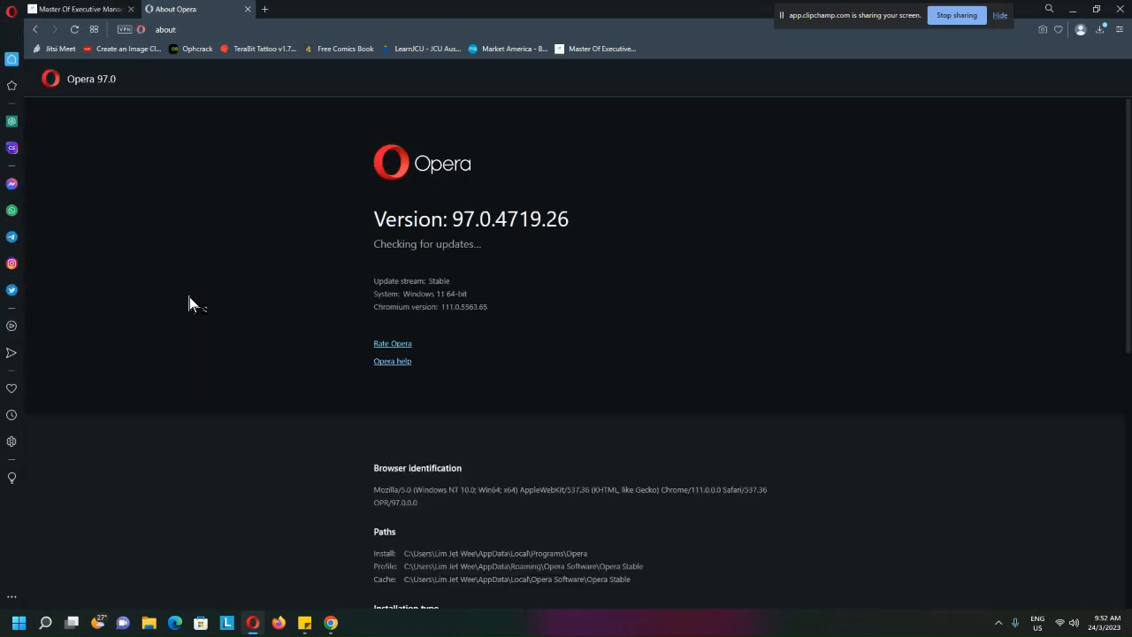
double_click(510, 218)
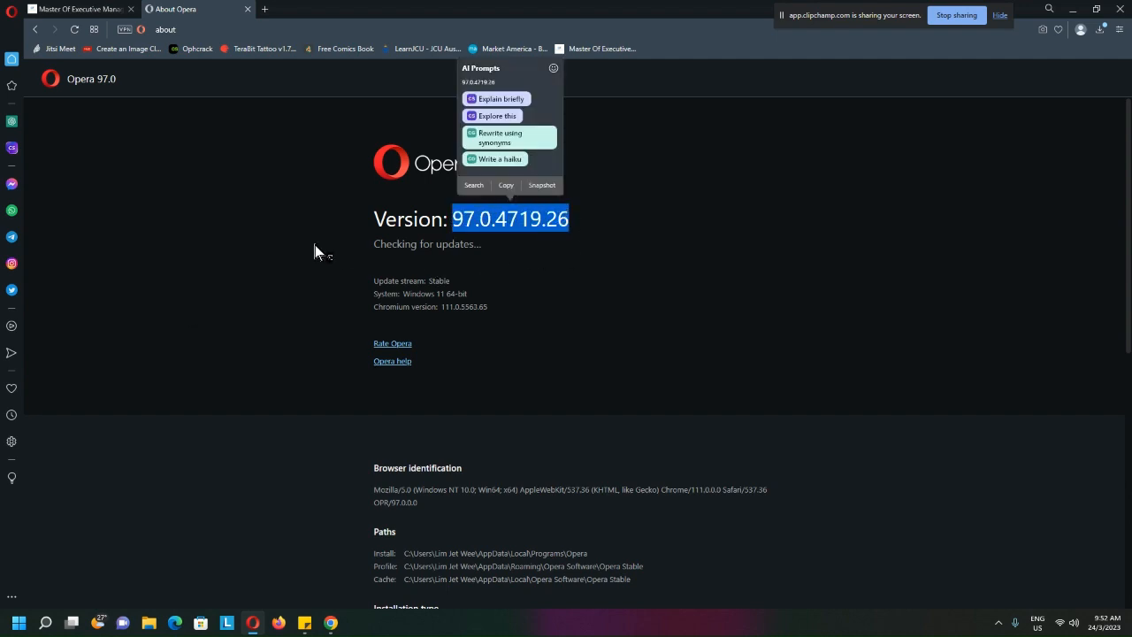
mouse_move(442, 265)
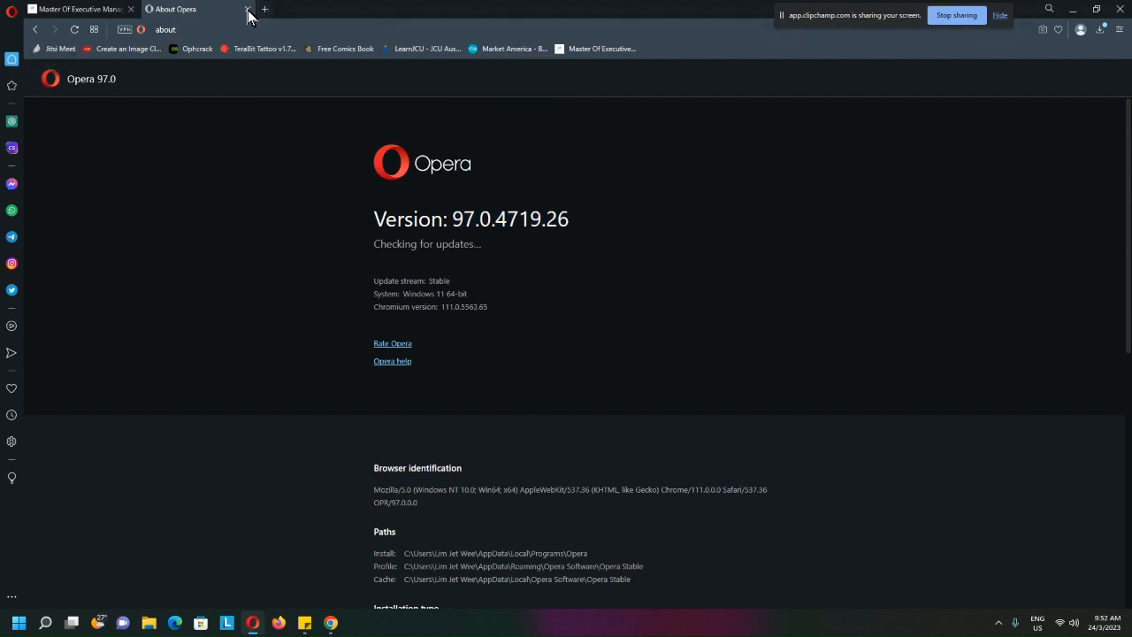
Step: Close the About Opera tab to return to Speed Dial
left_click(248, 8)
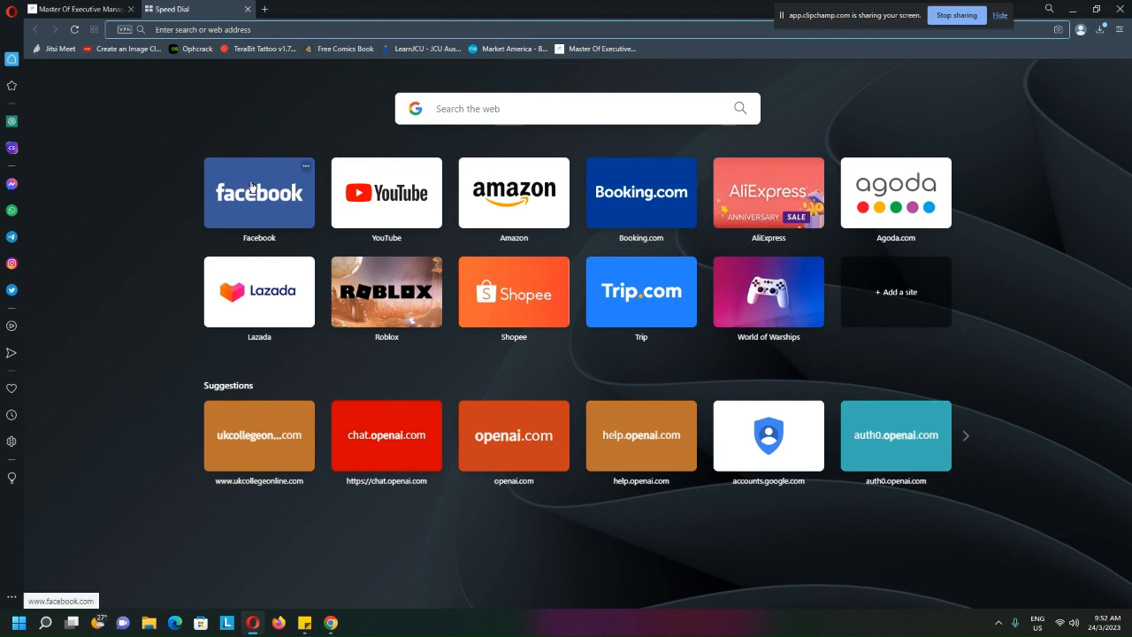
mouse_move(12, 121)
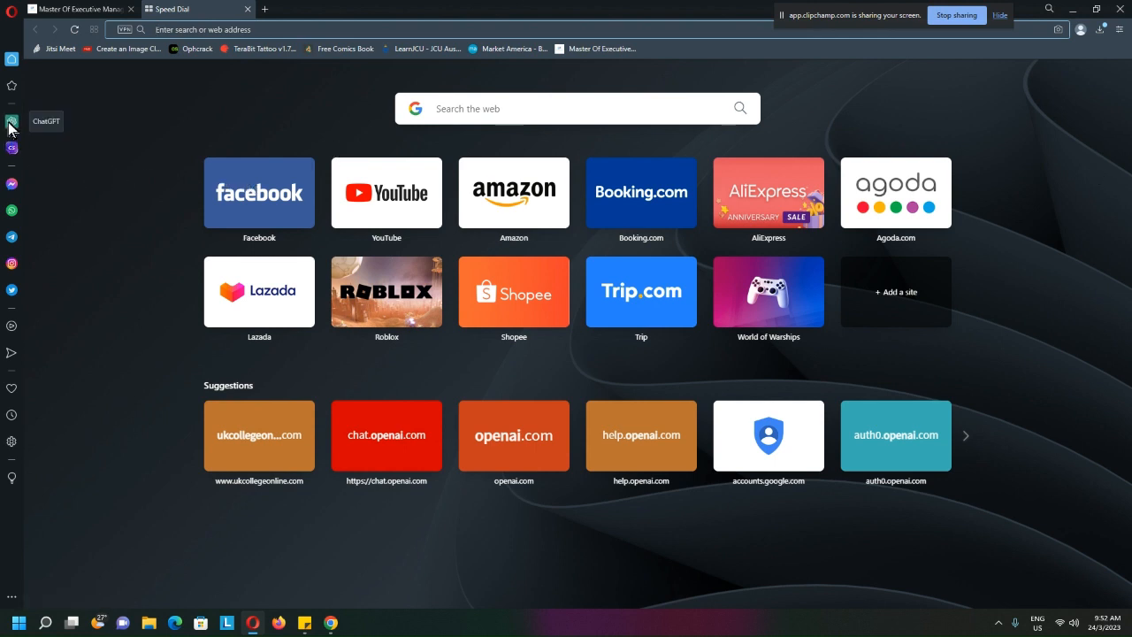
mouse_move(12, 129)
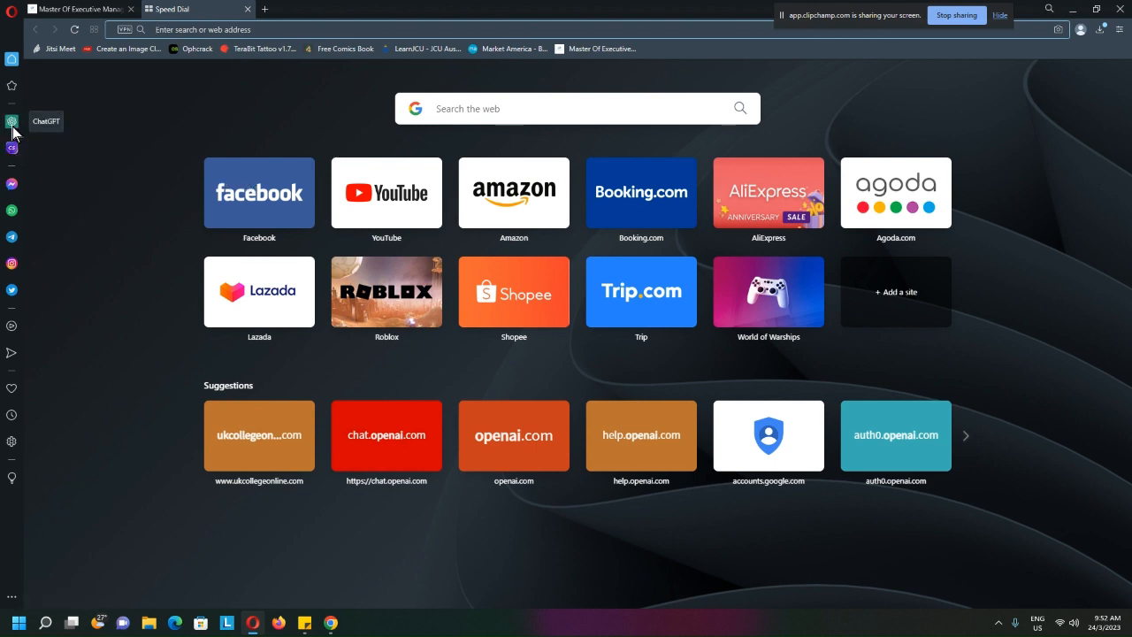
mouse_move(12, 148)
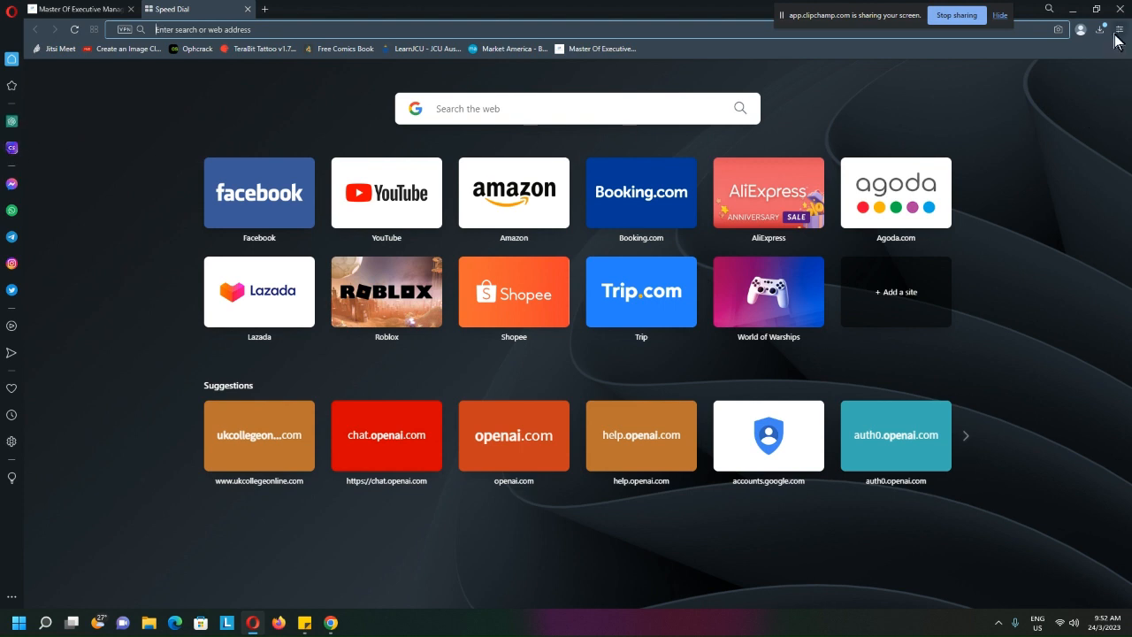
Step: In Easy setup, toggle AI Prompts (Early Access) off and back on
left_click(1102, 29)
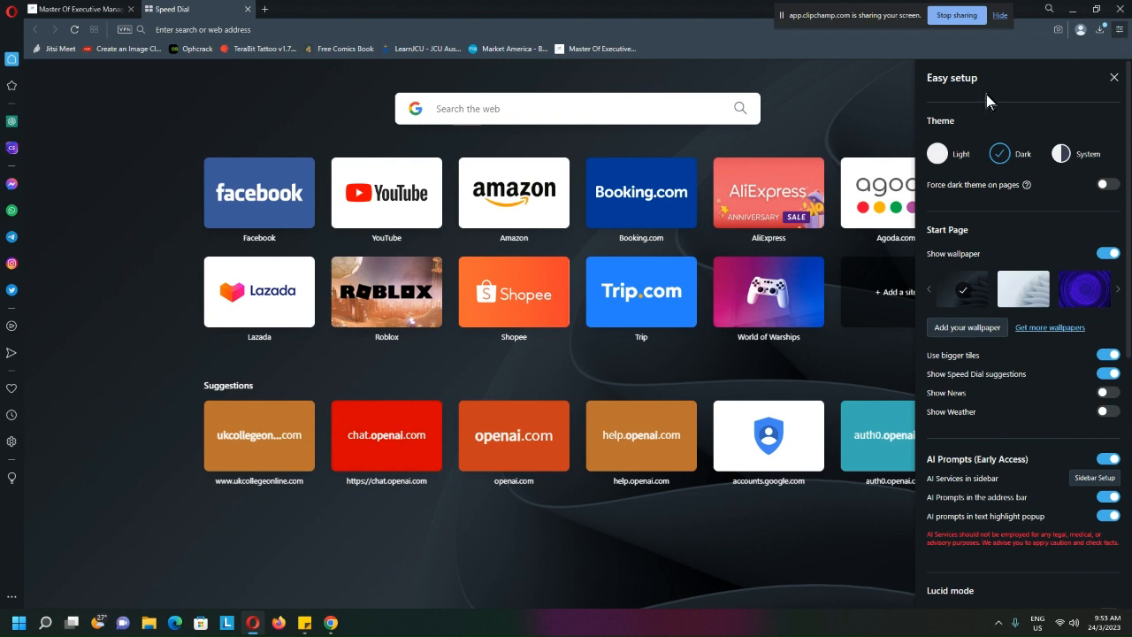
mouse_move(1015, 406)
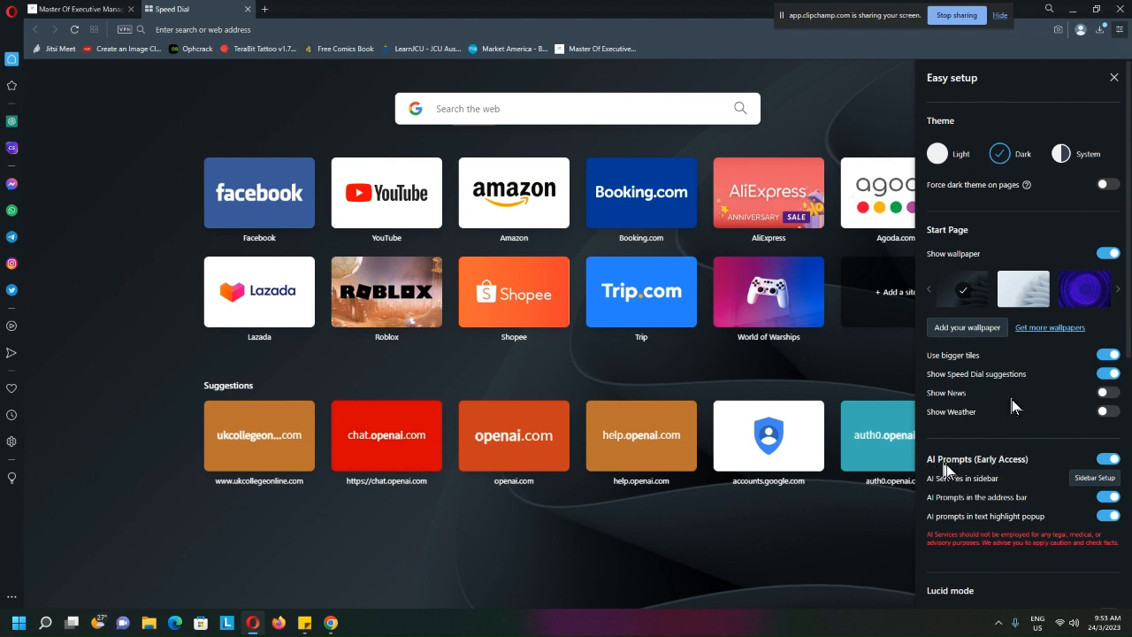
mouse_move(998, 476)
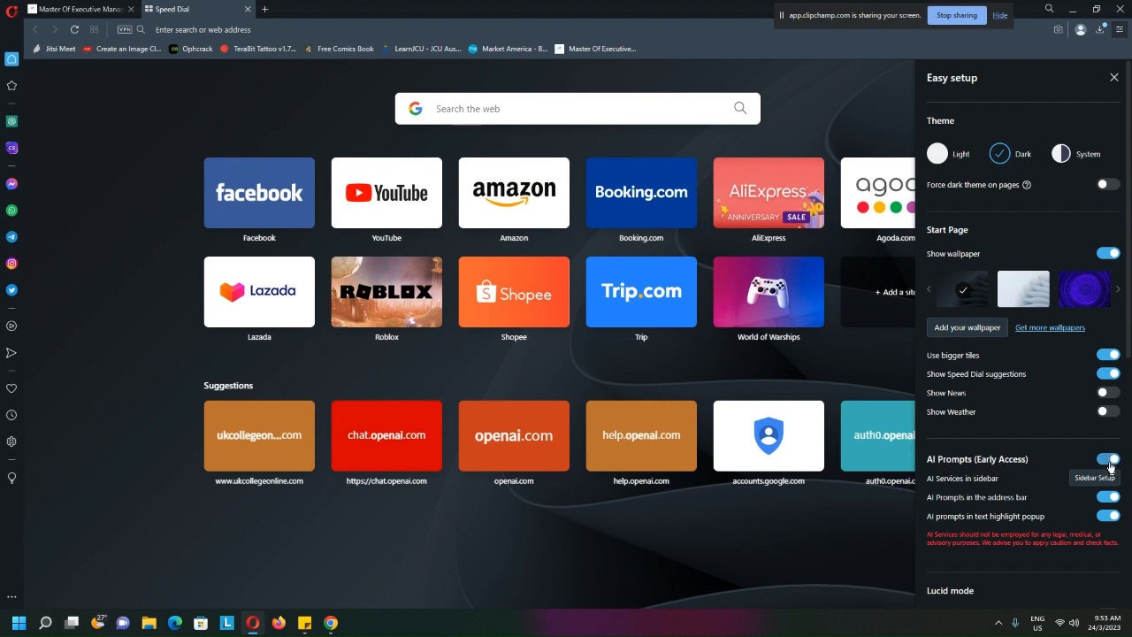
left_click(1108, 458)
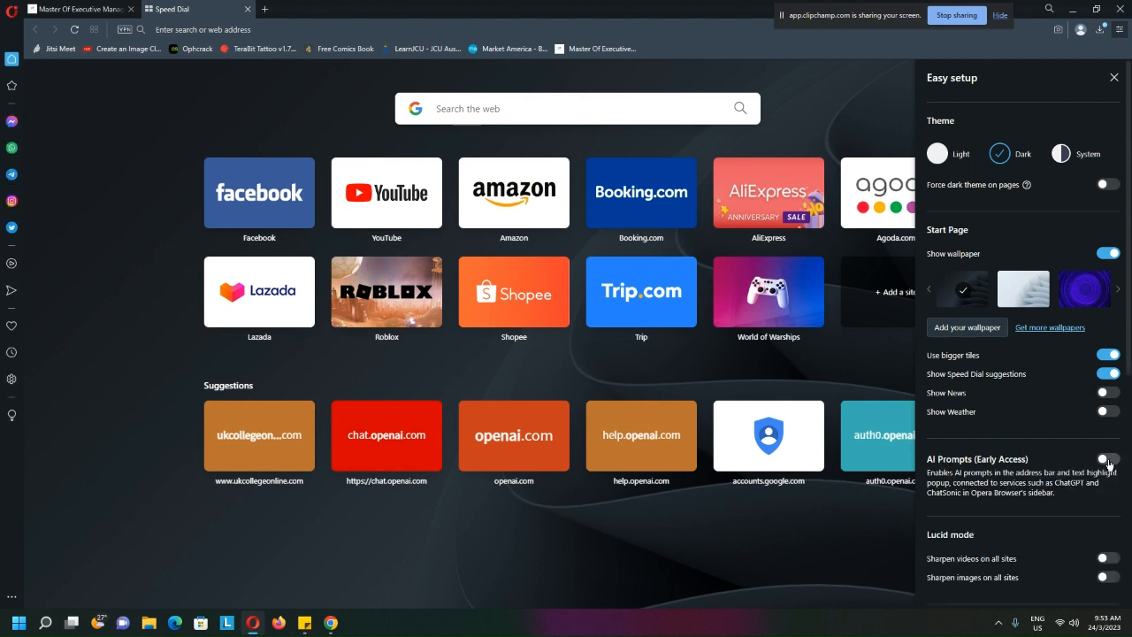
left_click(1108, 458)
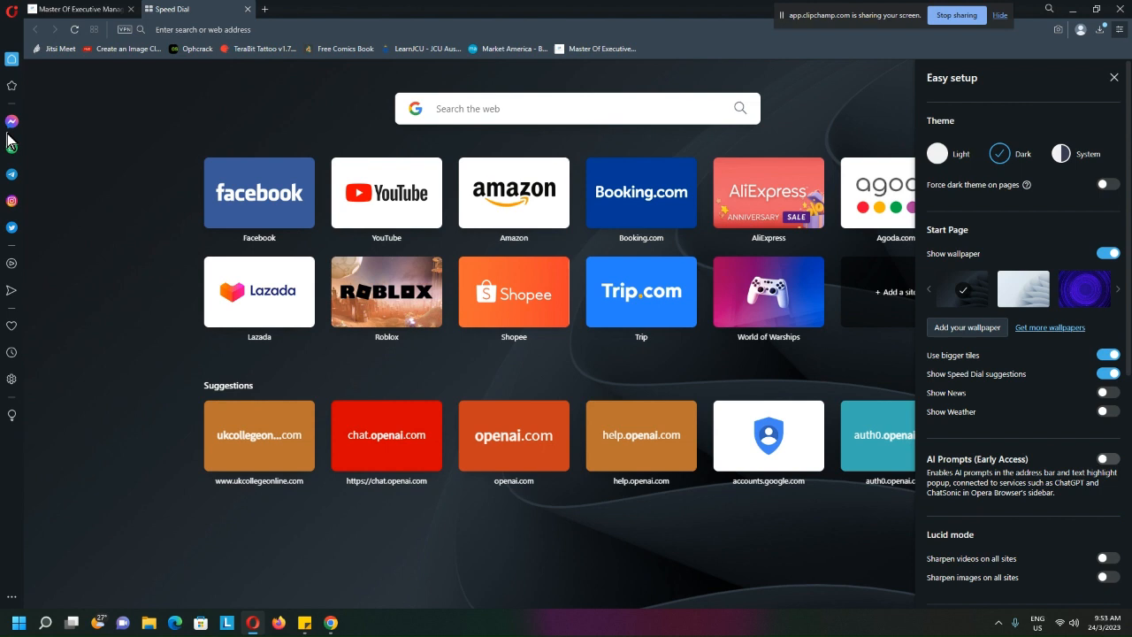
left_click(1108, 458)
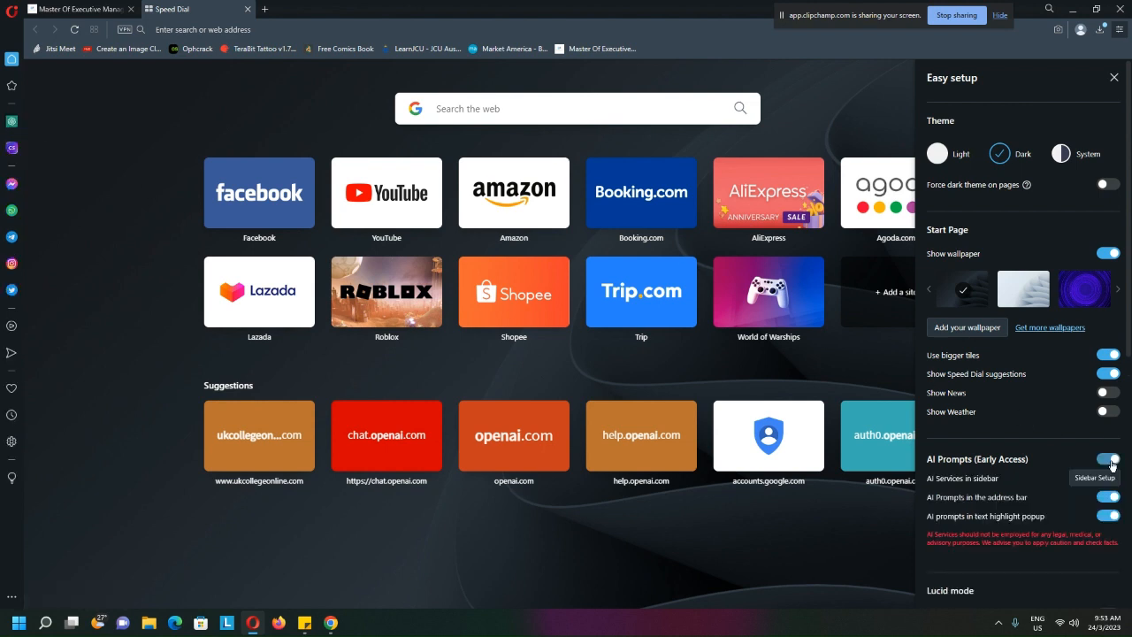
mouse_move(1027, 492)
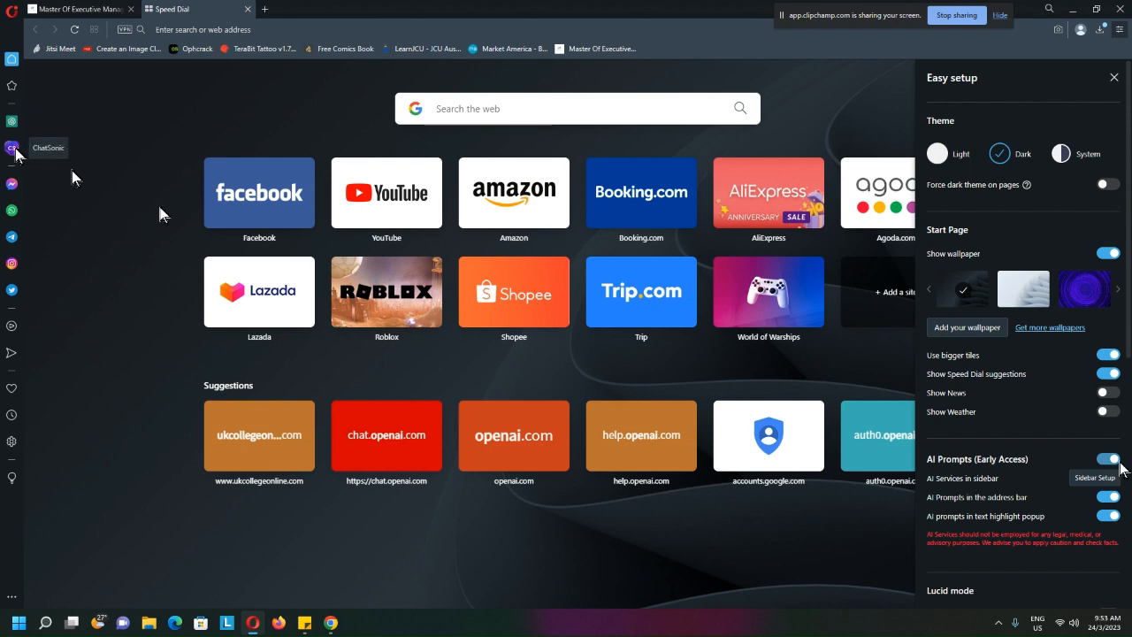
Step: Open ChatSonic from the sidebar and expand its profile account menu
left_click(12, 148)
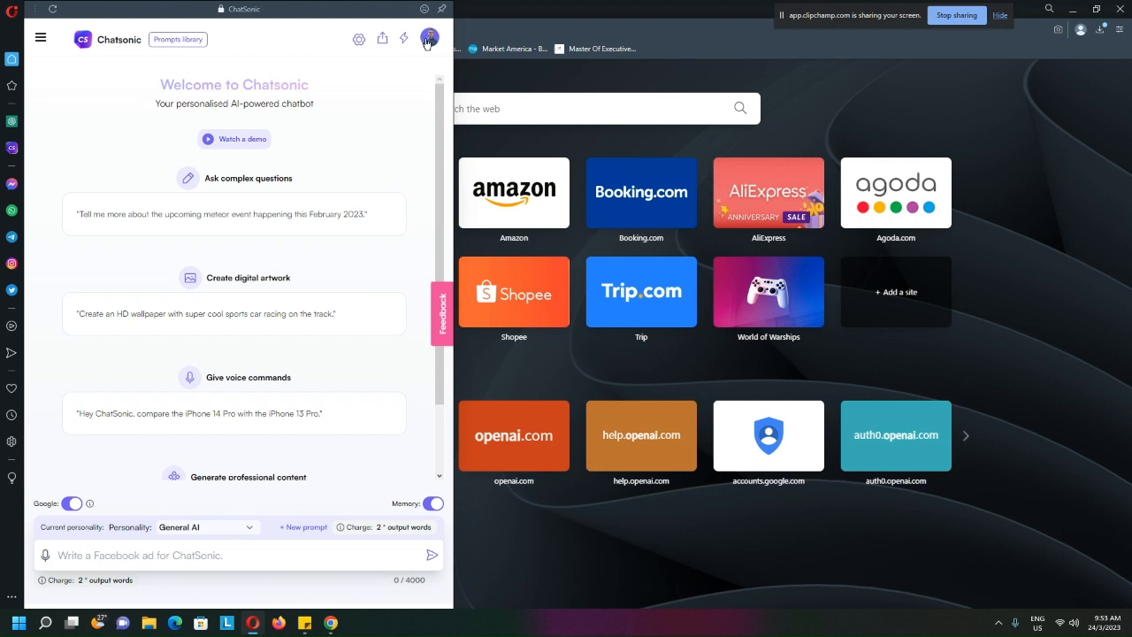
left_click(427, 39)
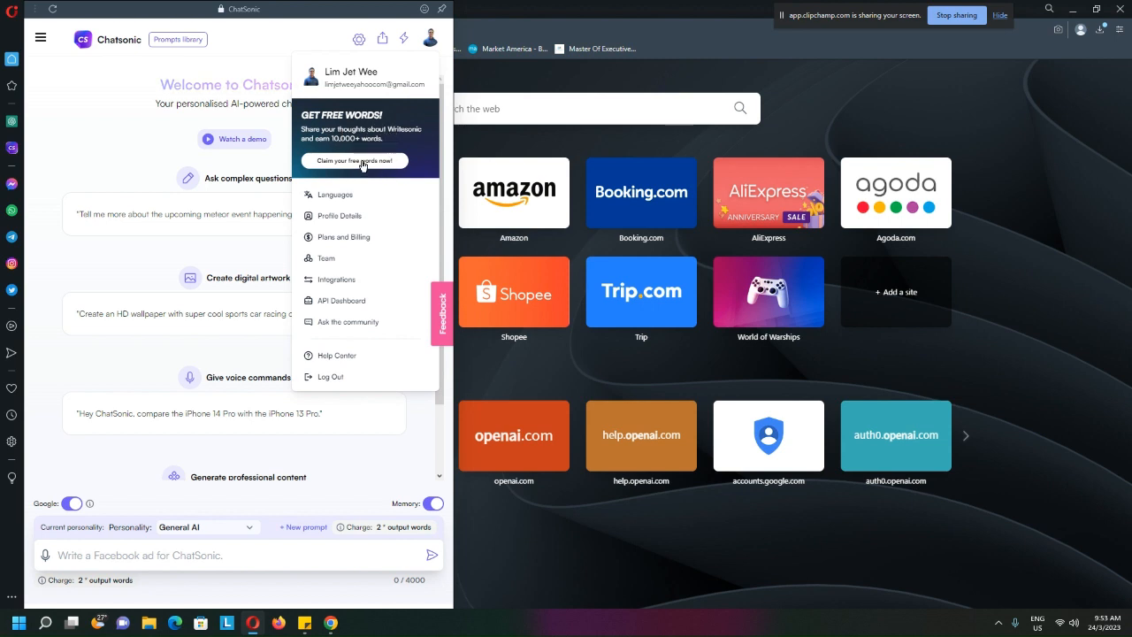
Step: Choose 'Claim your free words now' to reach the Earn with Writesonic page
left_click(354, 160)
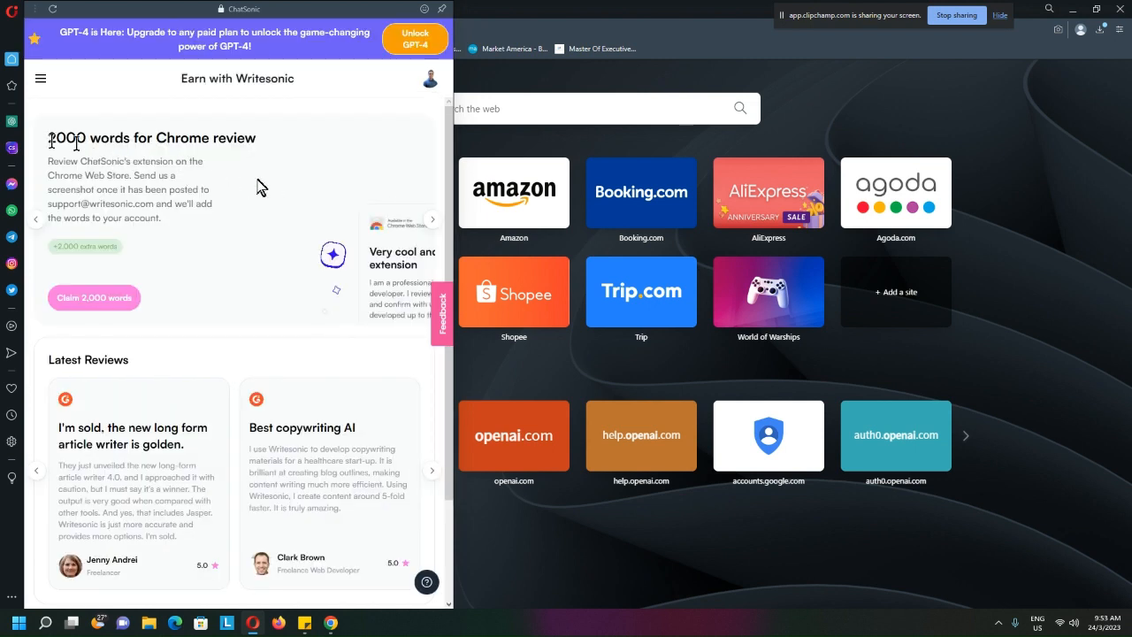
mouse_move(553, 96)
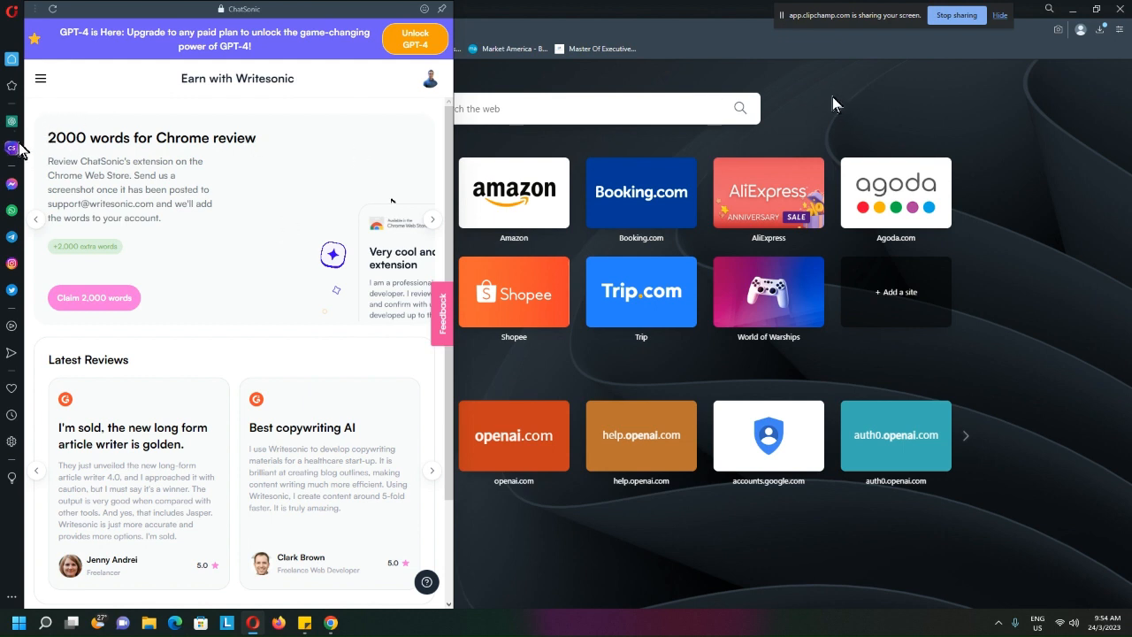
mouse_move(13, 134)
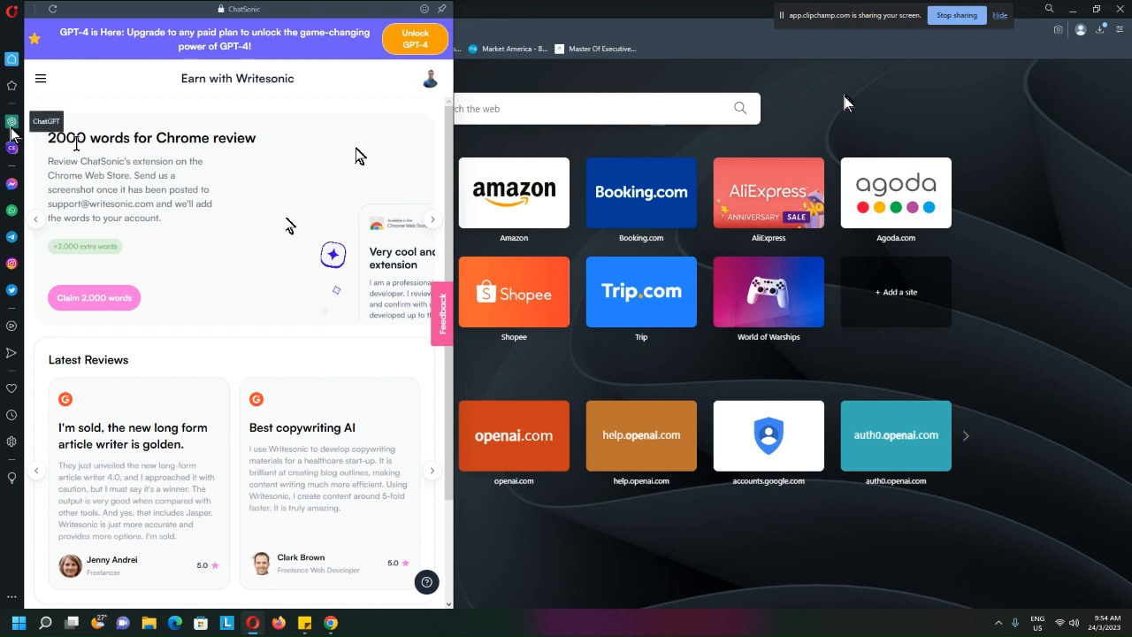
mouse_move(13, 148)
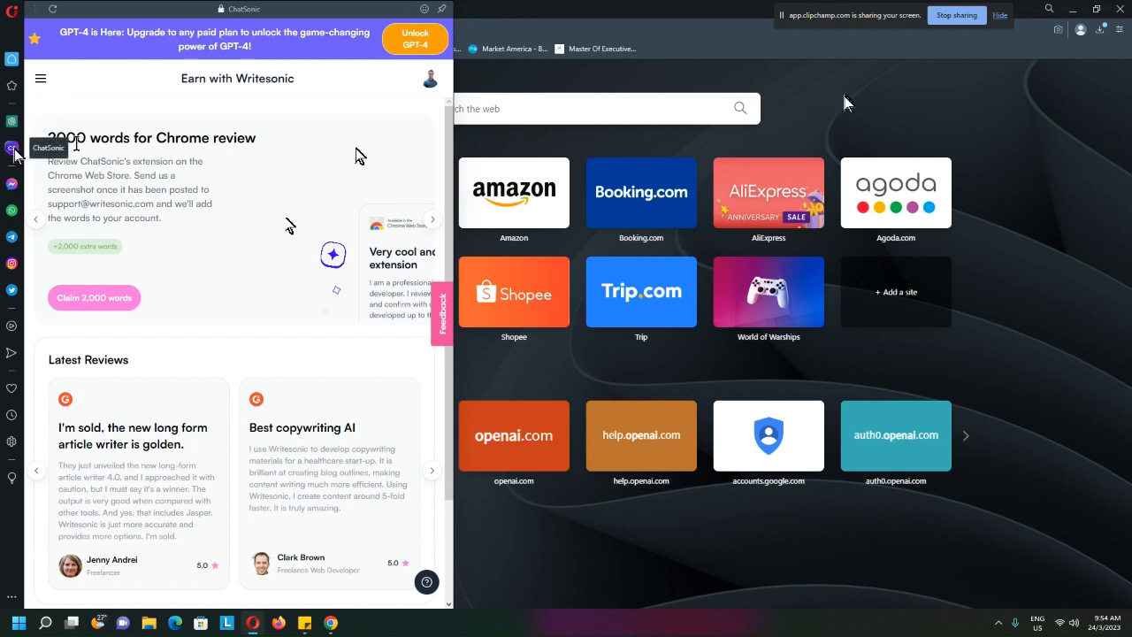